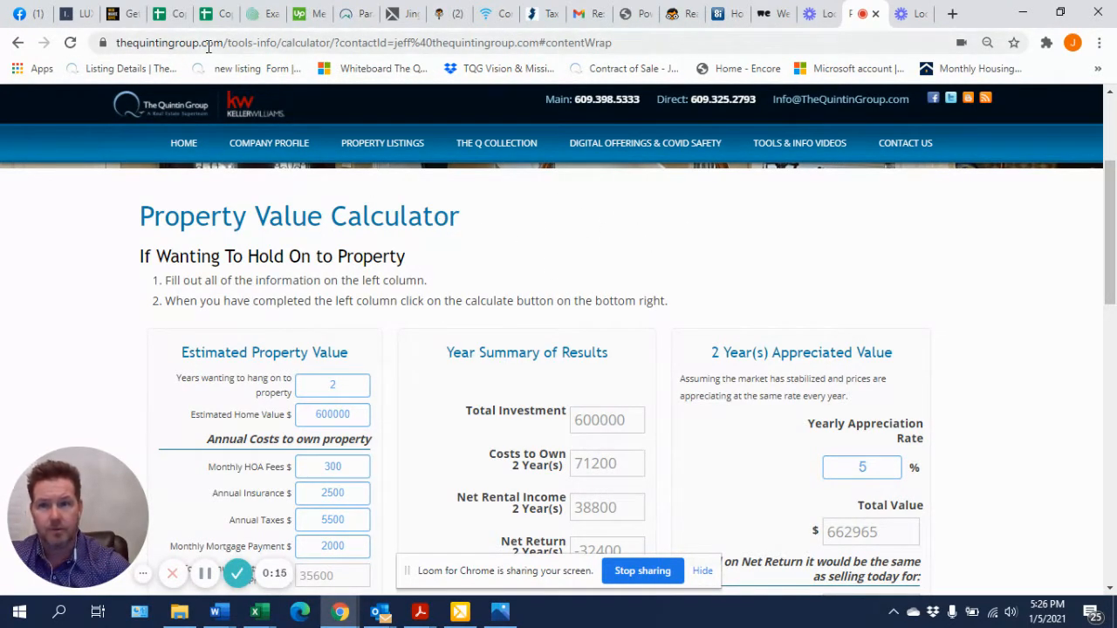
Reach the Property Value Calculator and set Number of Years to Hold to 2.
click(799, 143)
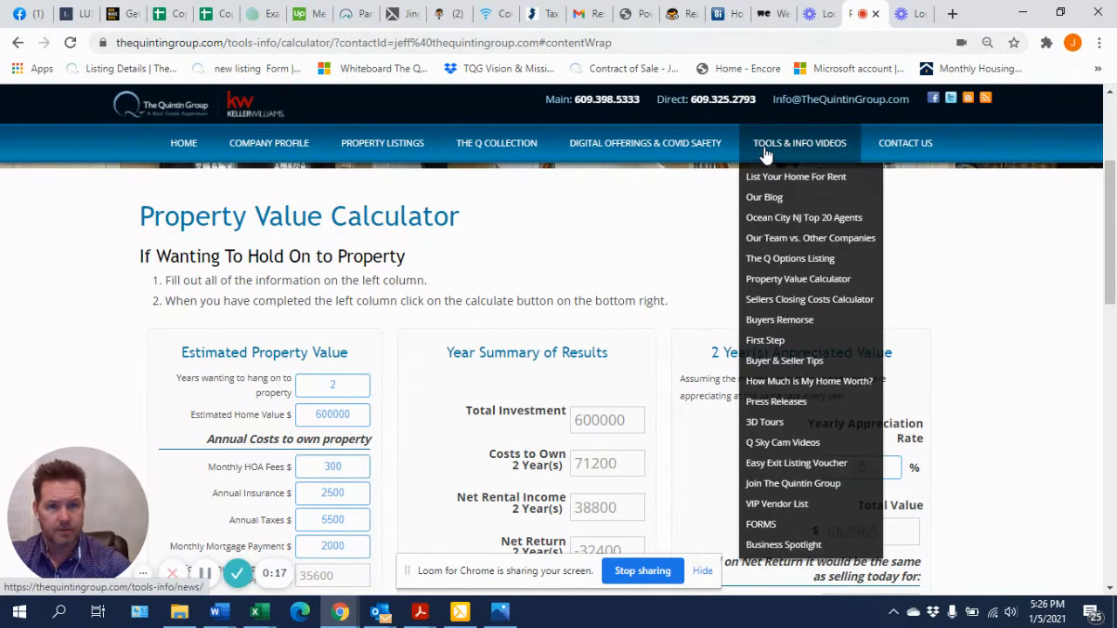
mouse_move(764, 196)
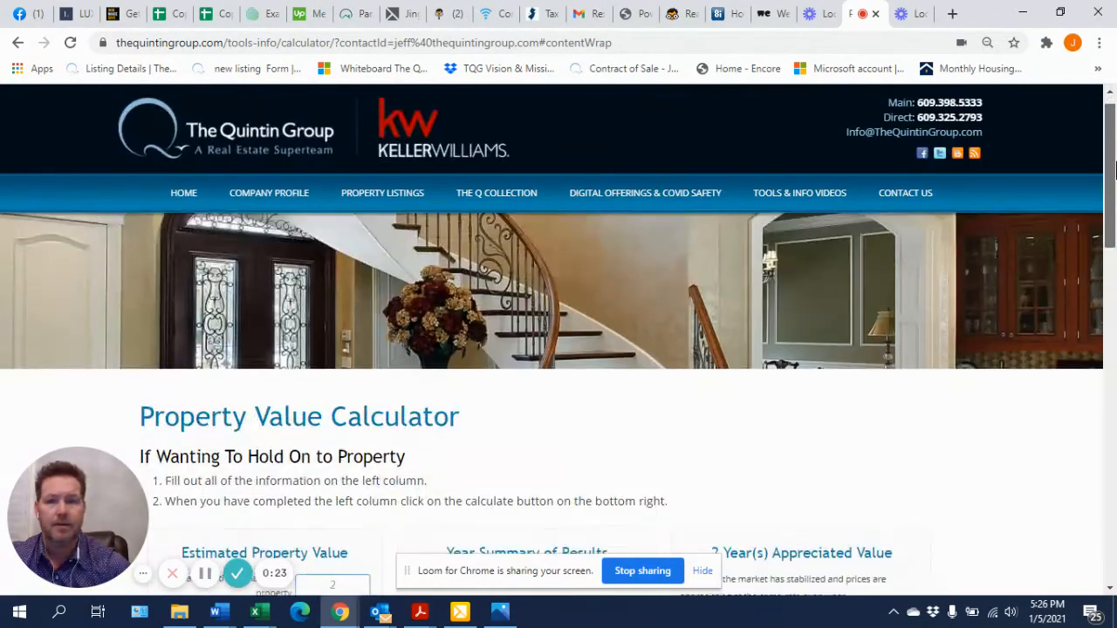
scroll(down, 3)
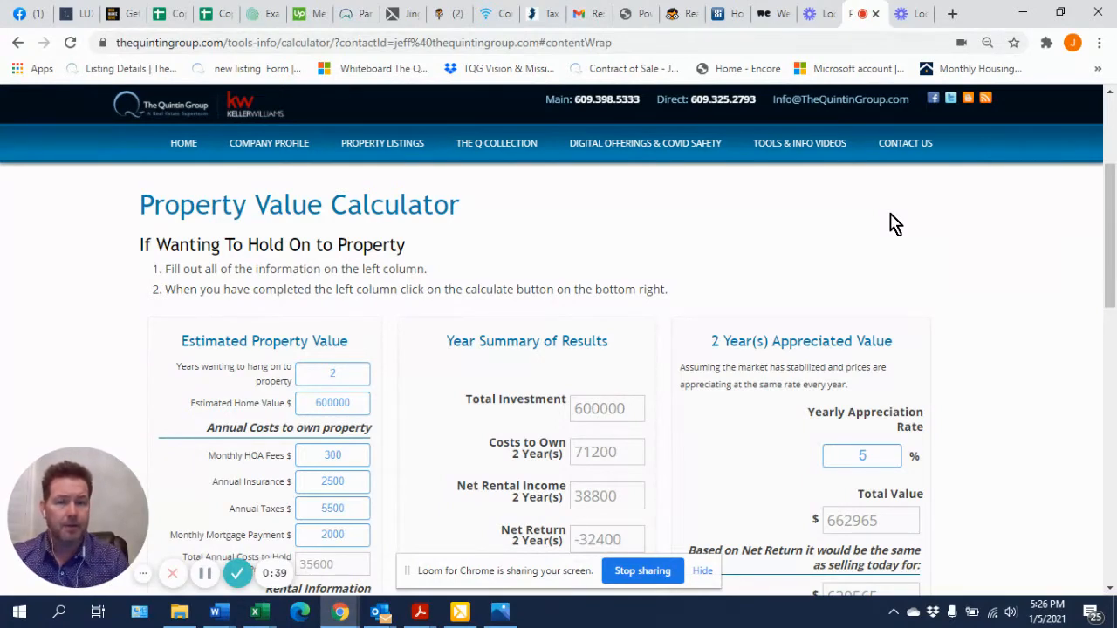
mouse_move(949, 227)
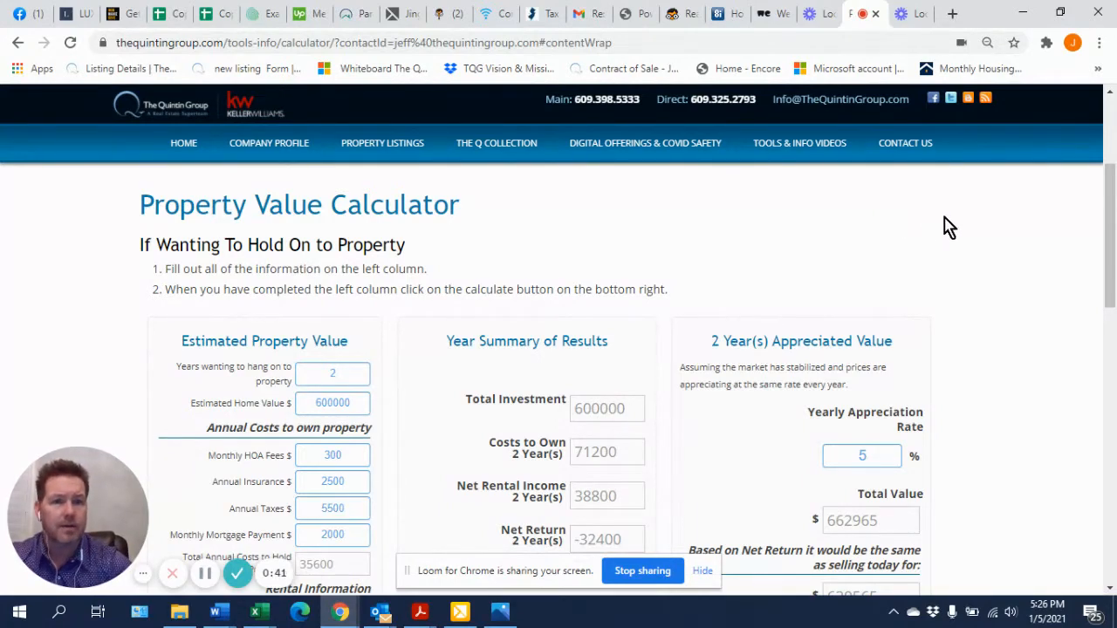
mouse_move(851, 241)
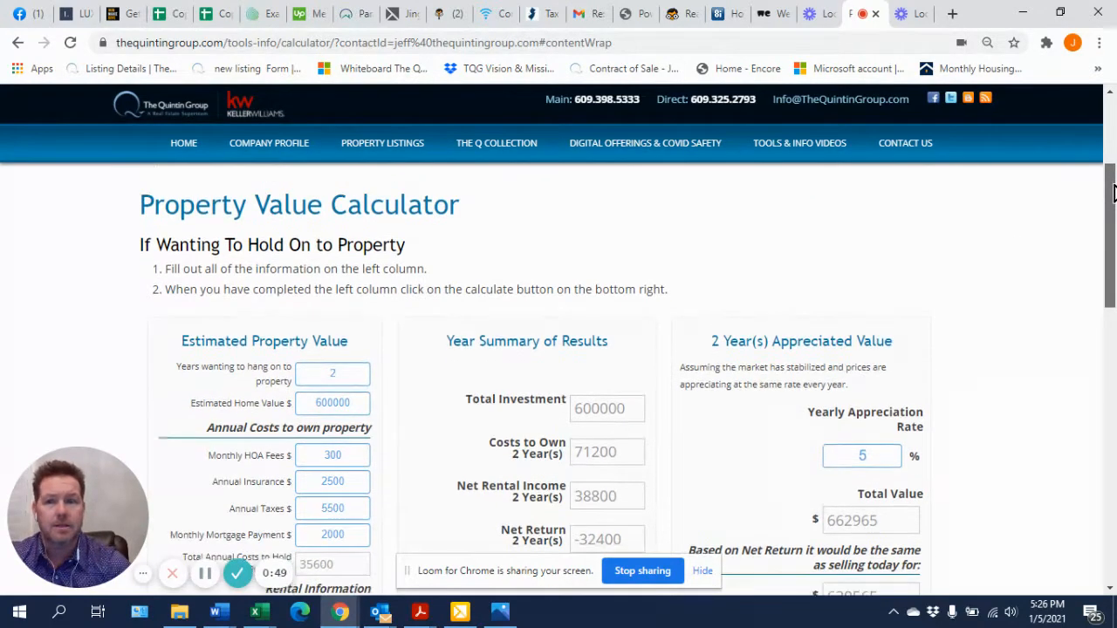
mouse_move(868, 213)
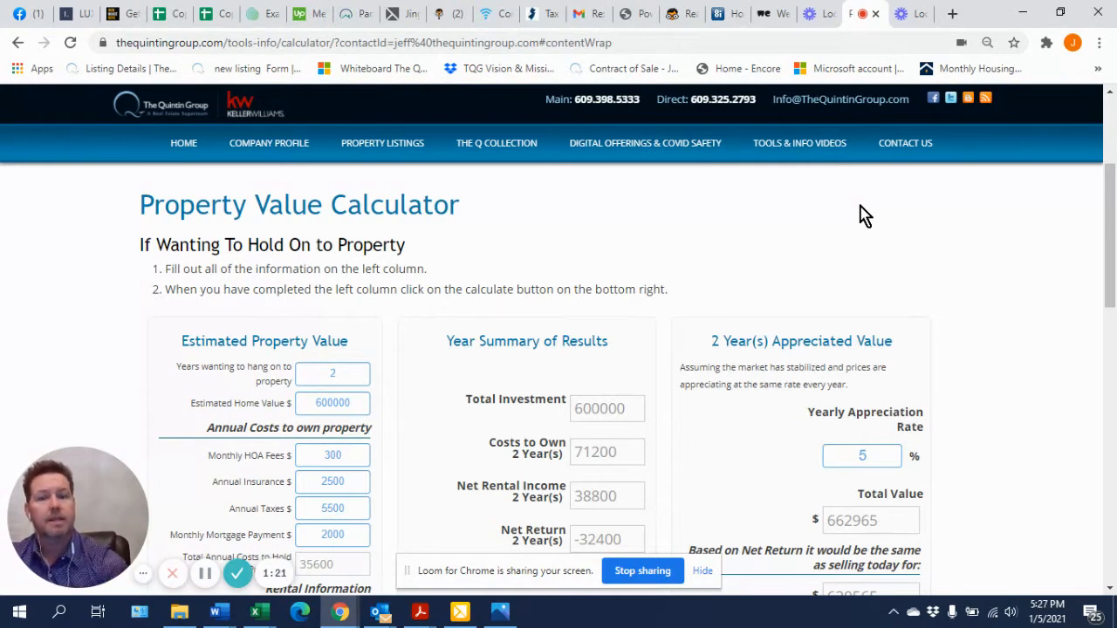
mouse_move(884, 210)
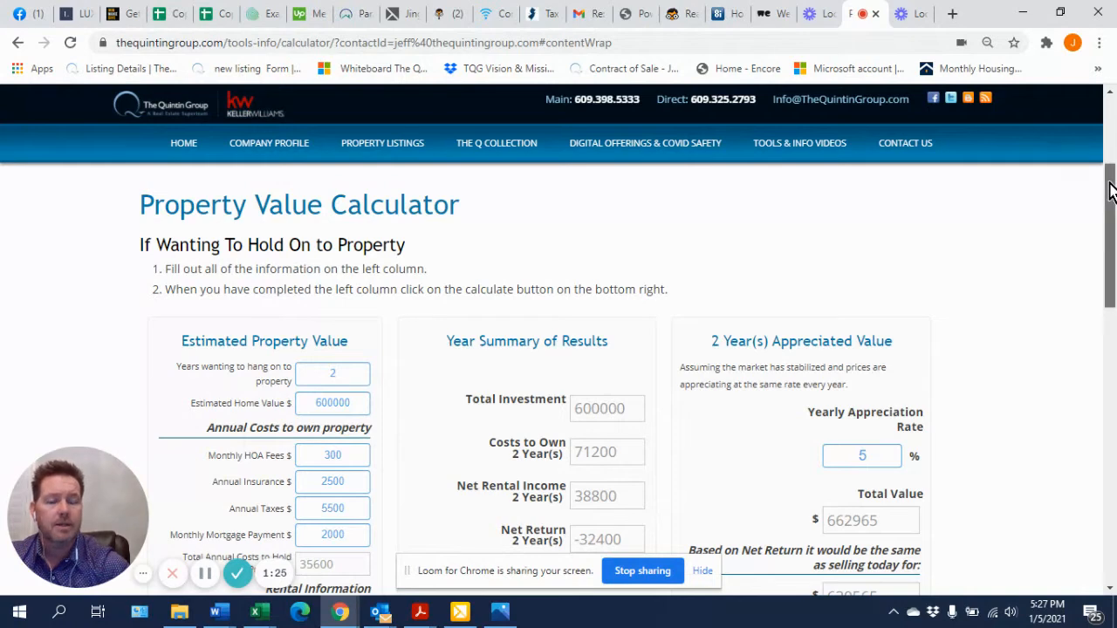
scroll(down, 3)
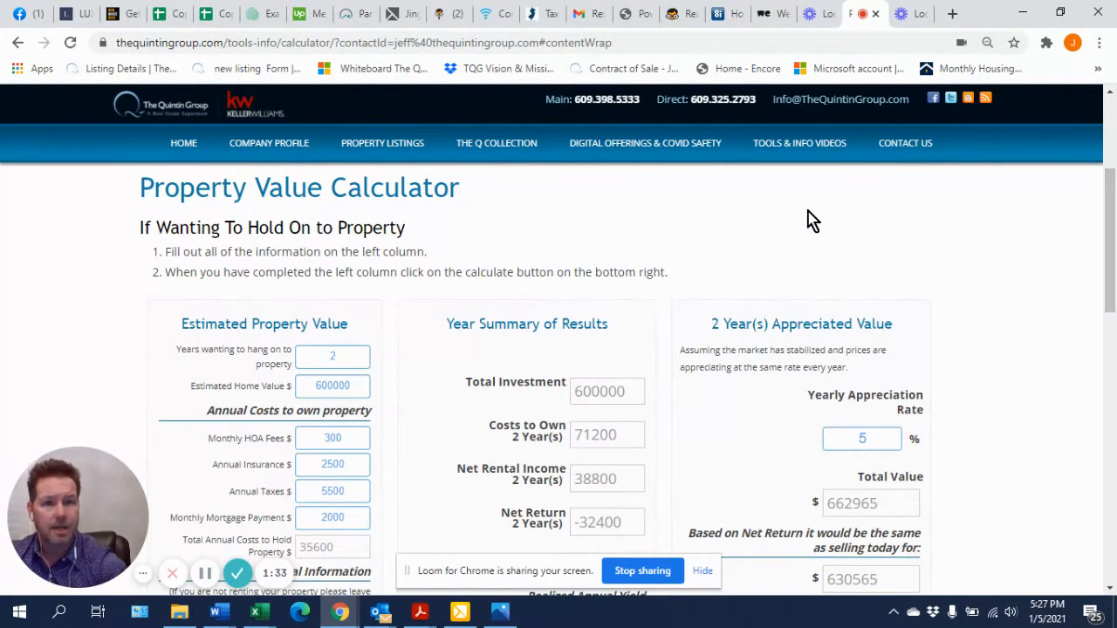
mouse_move(301, 251)
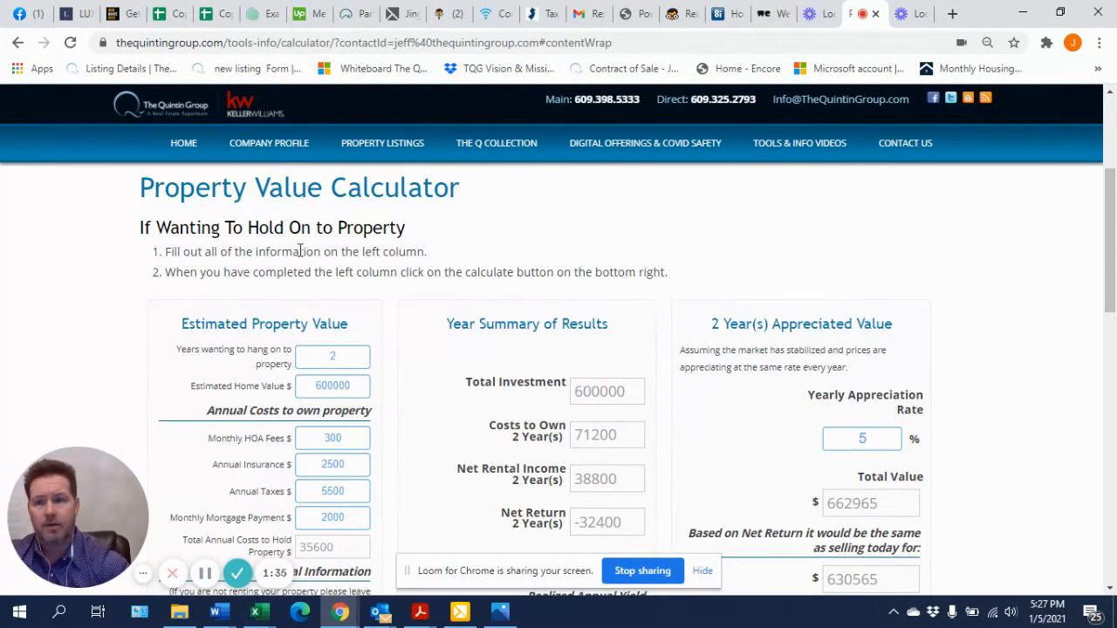
mouse_move(427, 303)
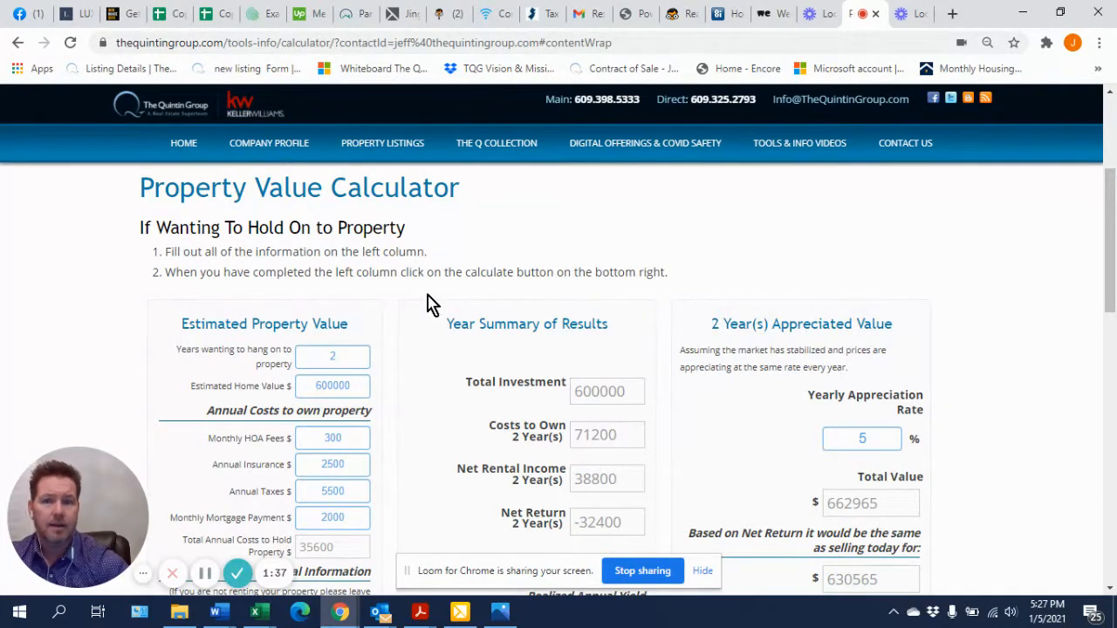
click(332, 356)
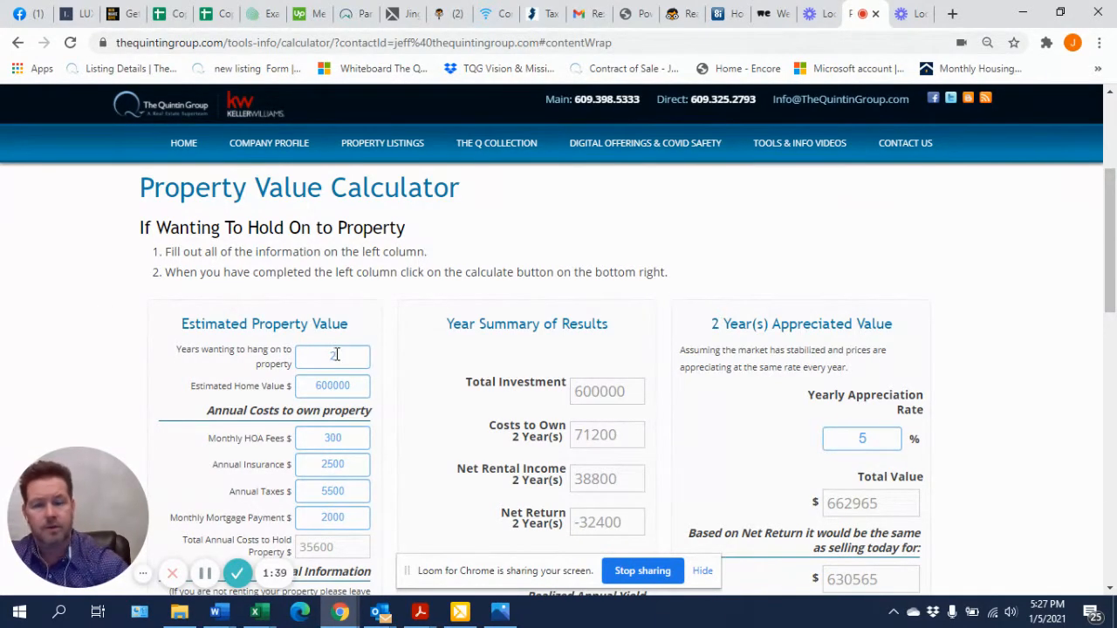
text(2)
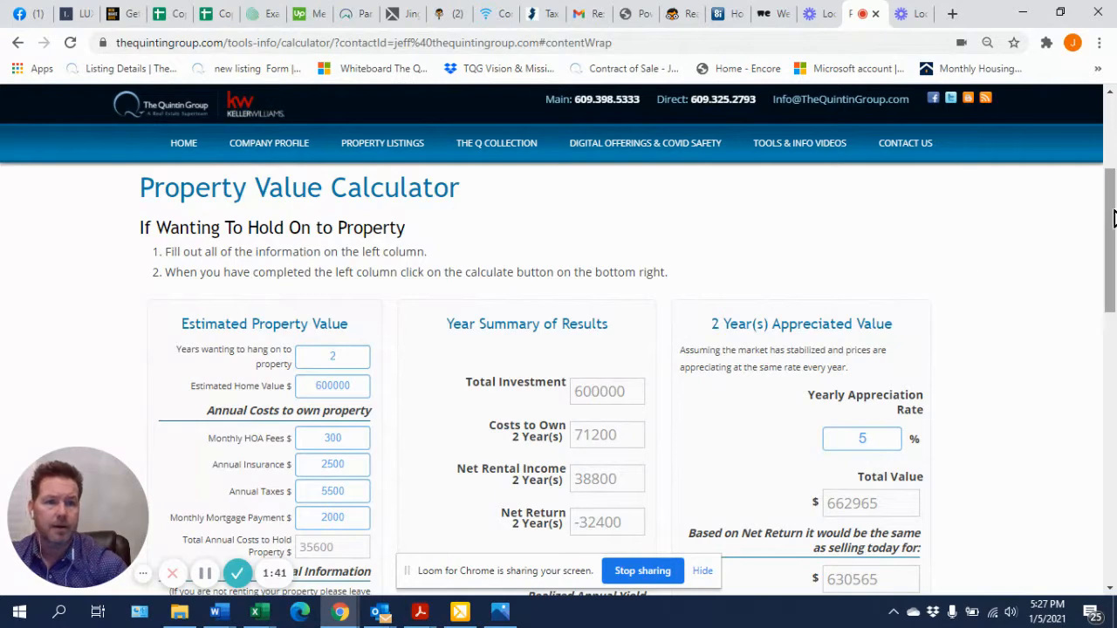
scroll(down, 3)
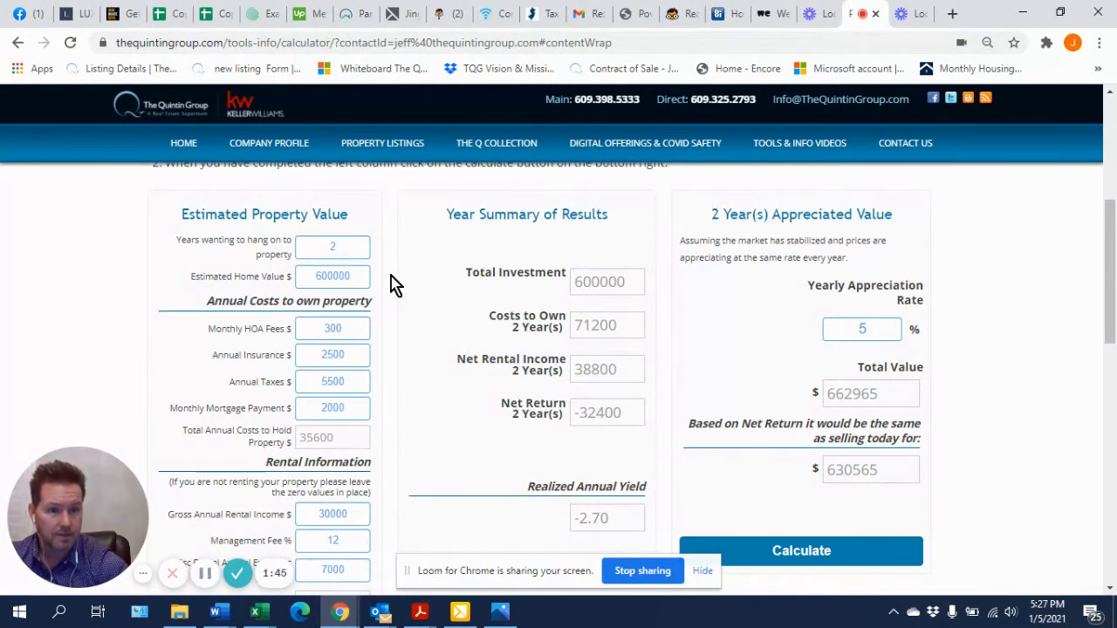
mouse_move(361, 278)
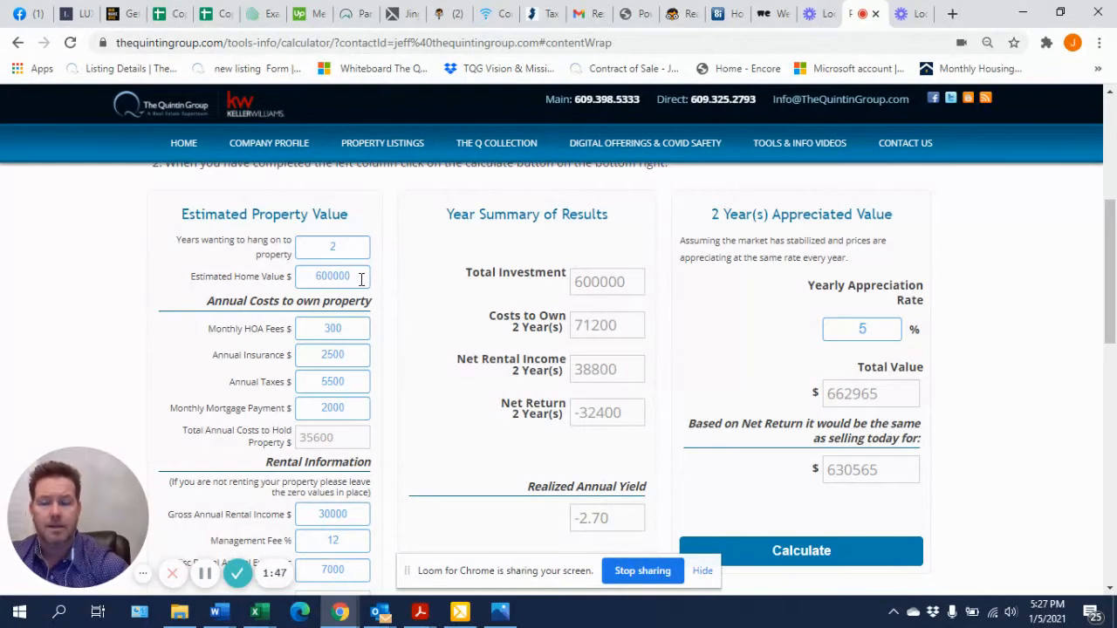
mouse_move(378, 333)
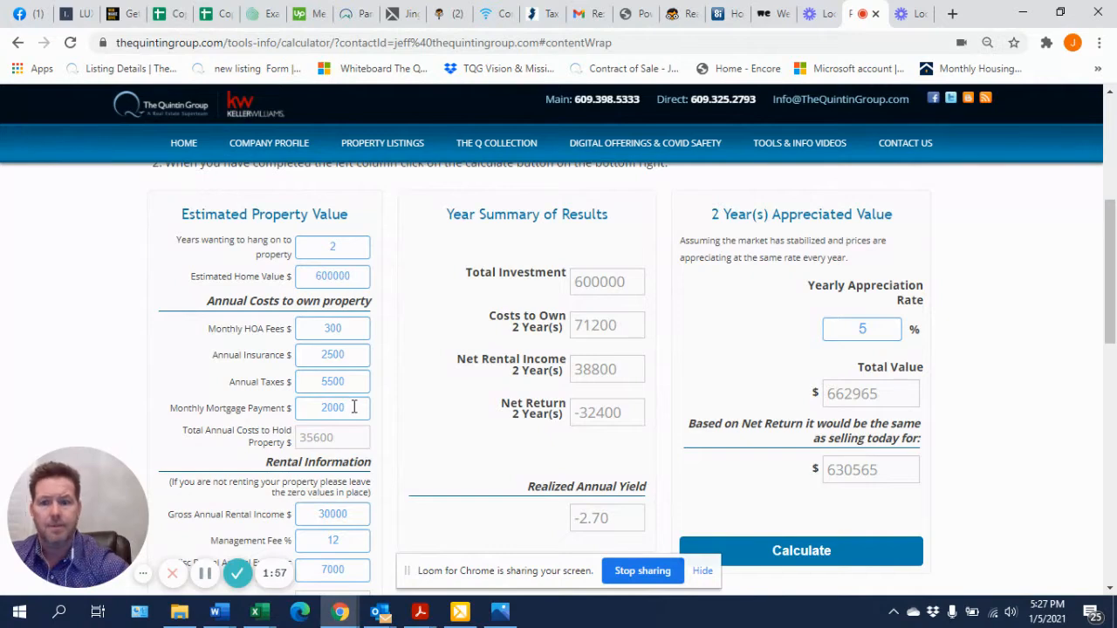
scroll(down, 3)
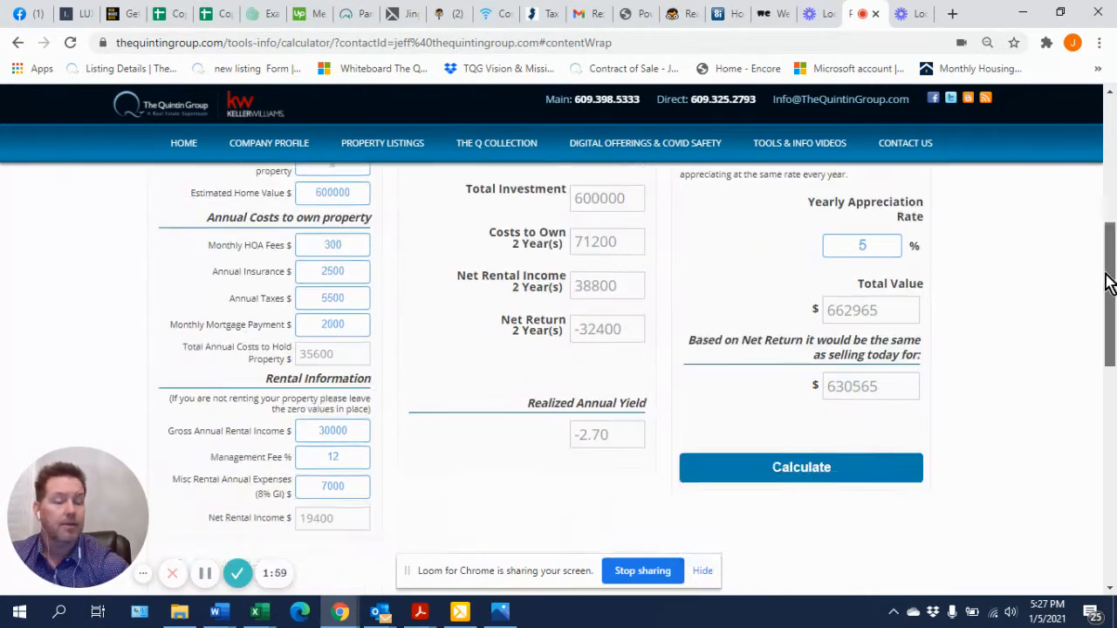
scroll(down, 3)
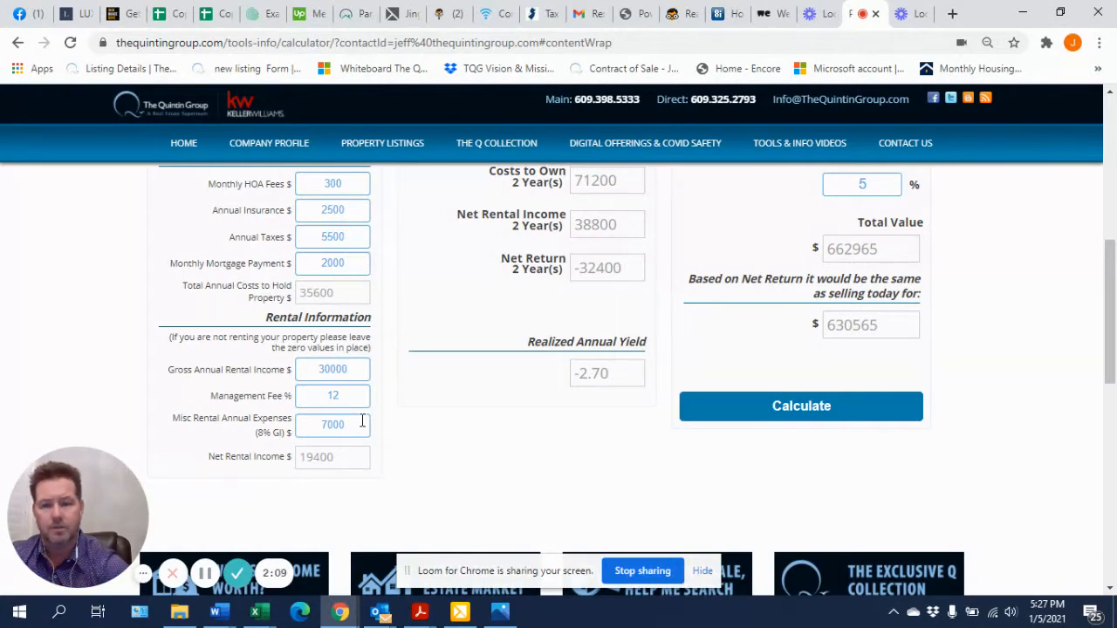
mouse_move(1094, 300)
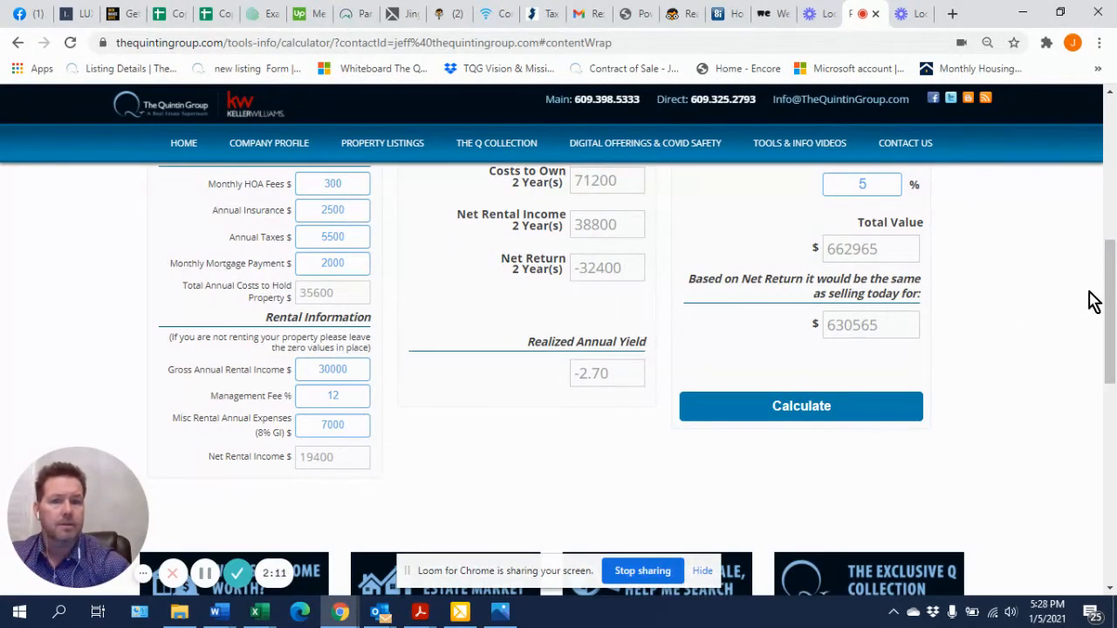
scroll(down, 3)
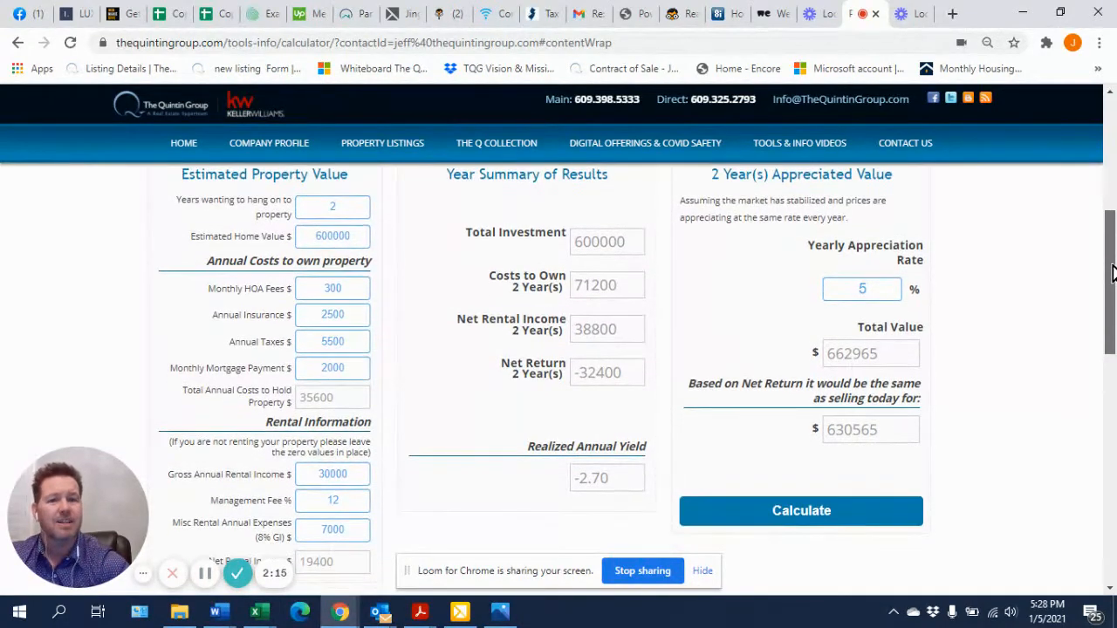
scroll(down, 3)
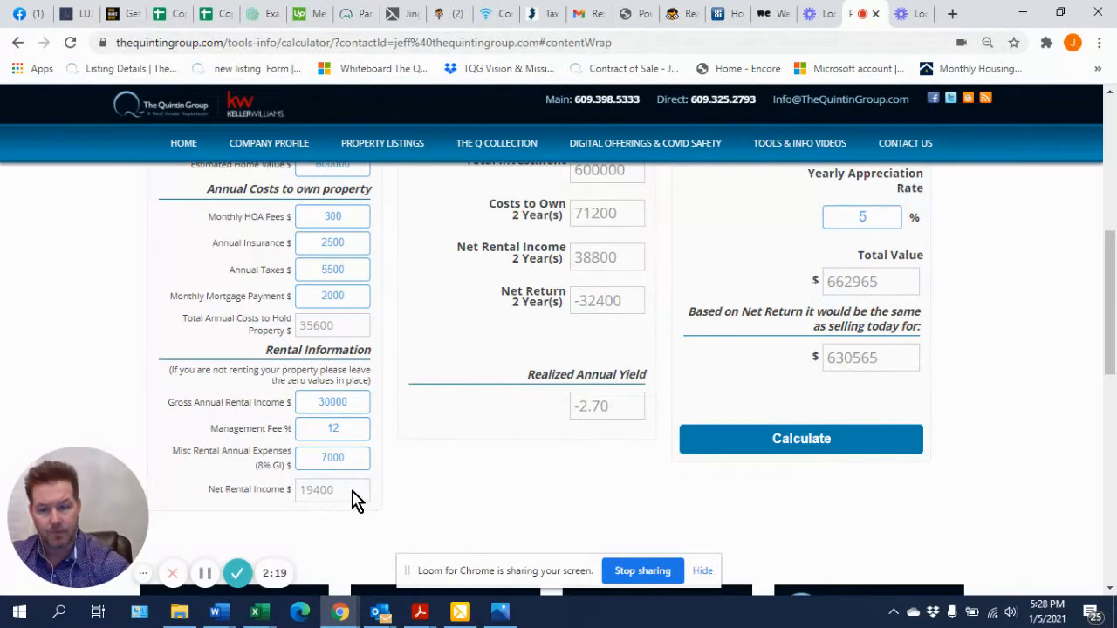
mouse_move(403, 348)
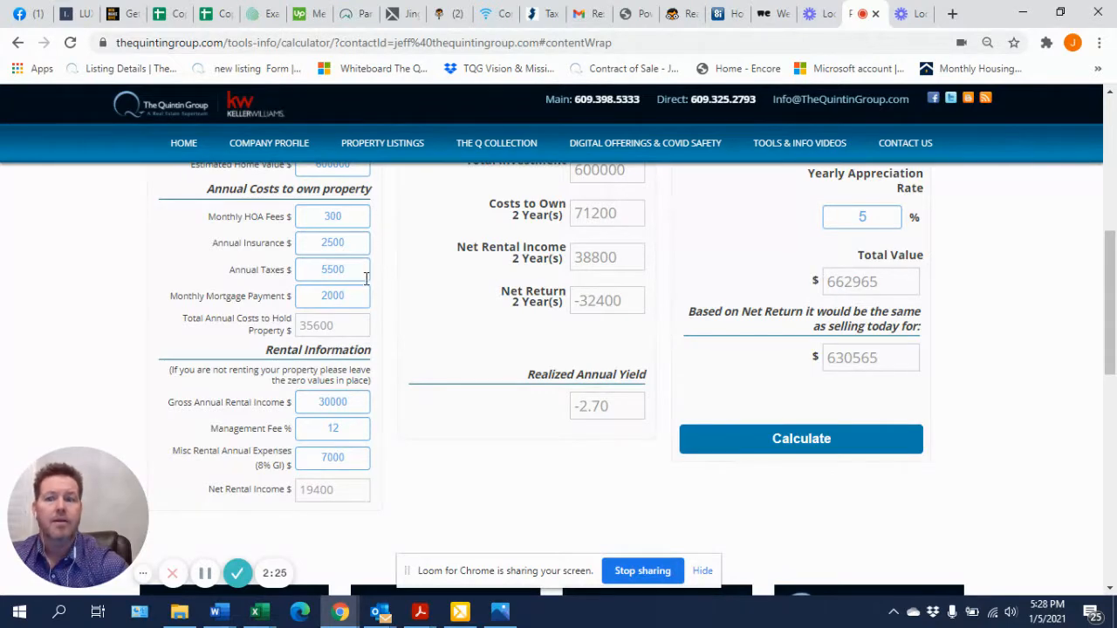
mouse_move(342, 503)
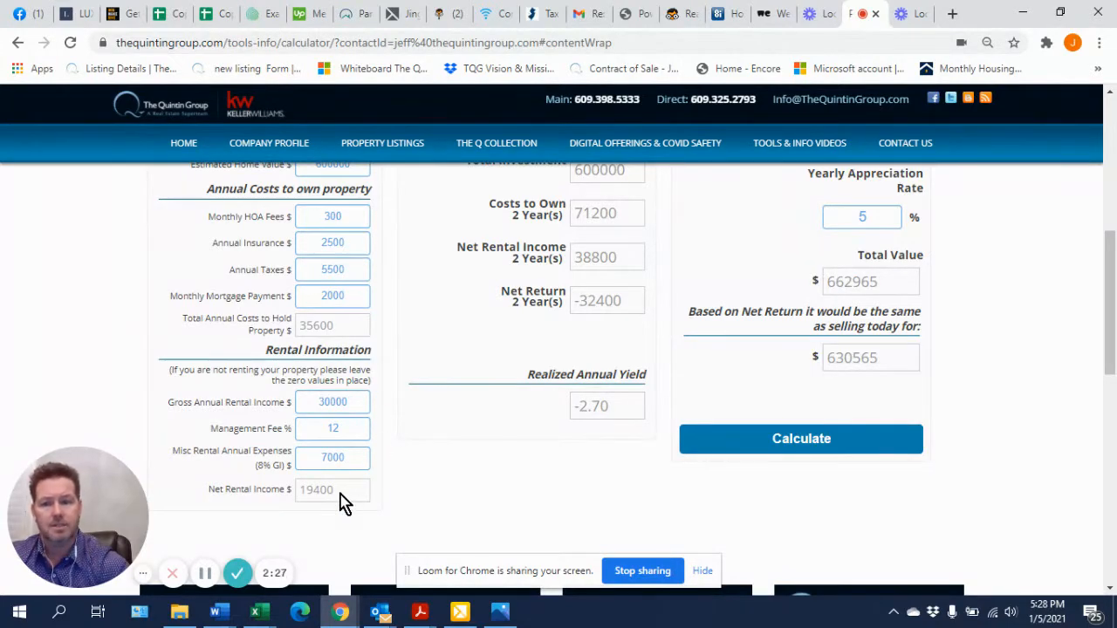
mouse_move(489, 384)
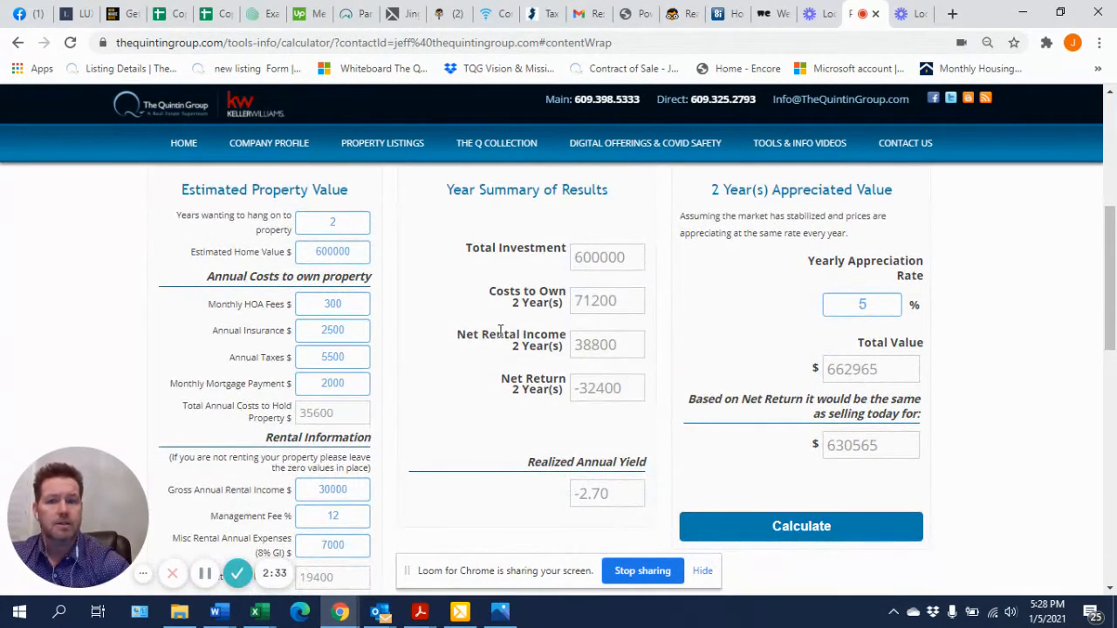
mouse_move(590, 415)
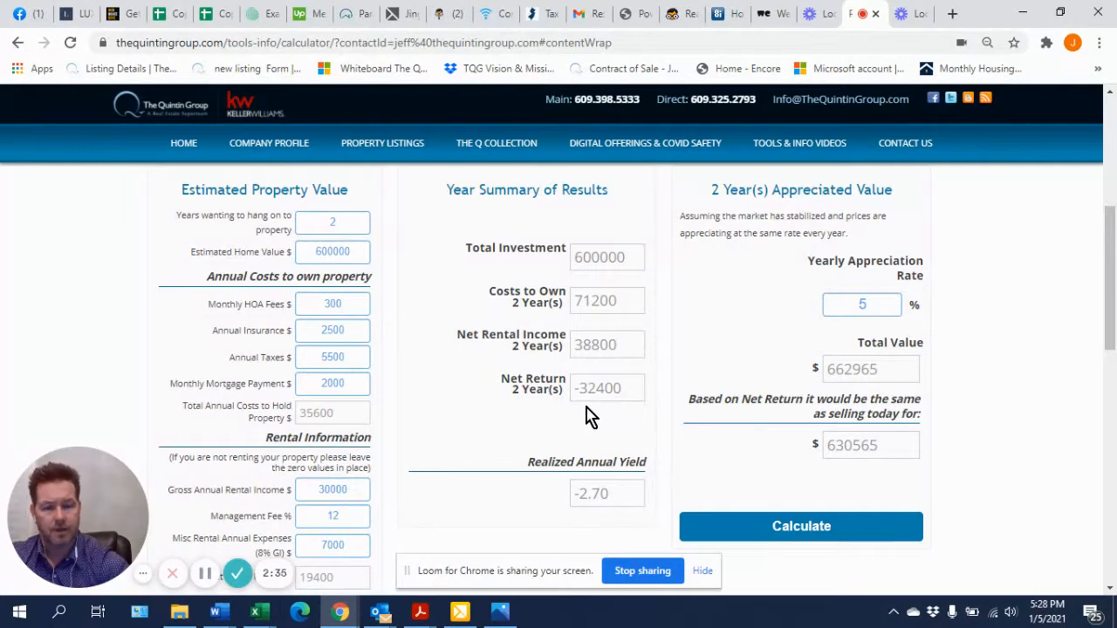
Begin changing the Yearly Appreciation Rate field.
click(862, 303)
text(0)
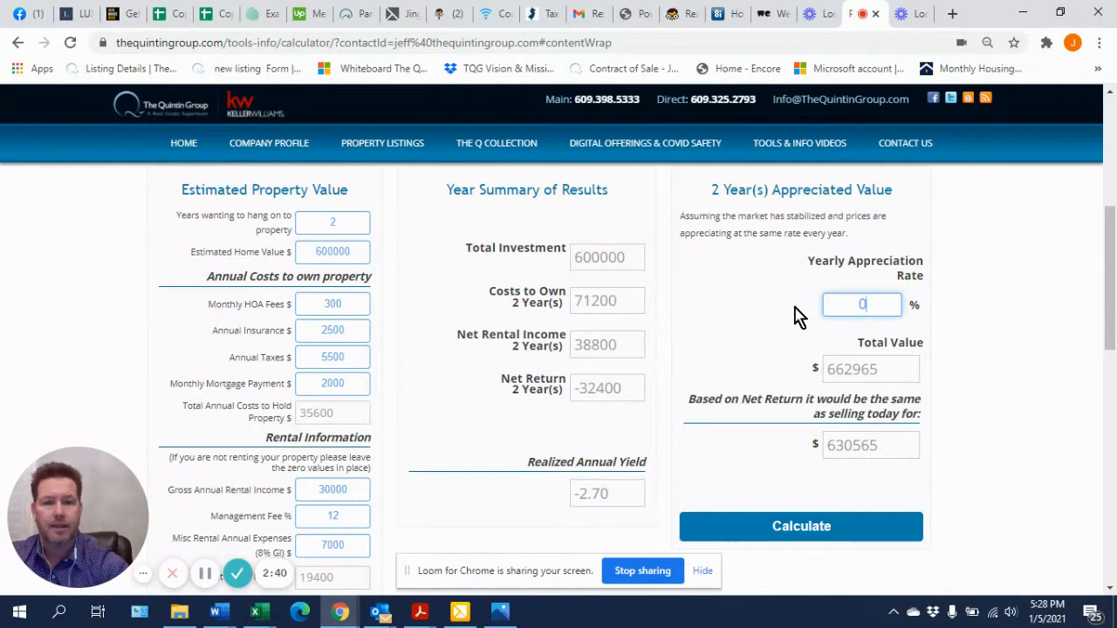
Recalculate at 0% appreciation: total value 600,000, break-even sale price 567,600.
click(799, 527)
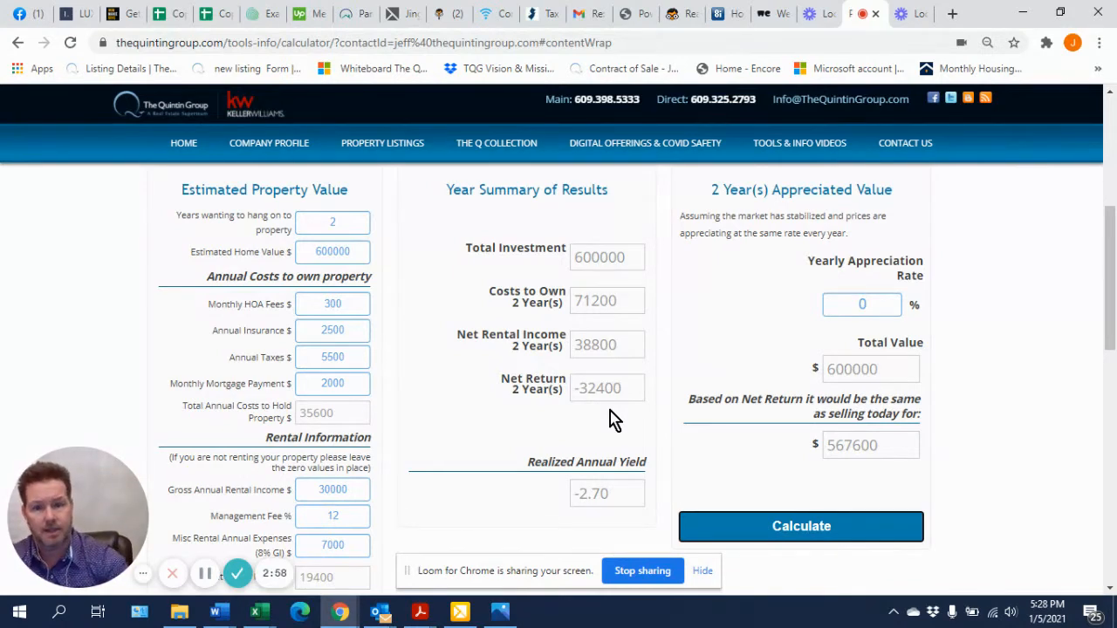
mouse_move(603, 424)
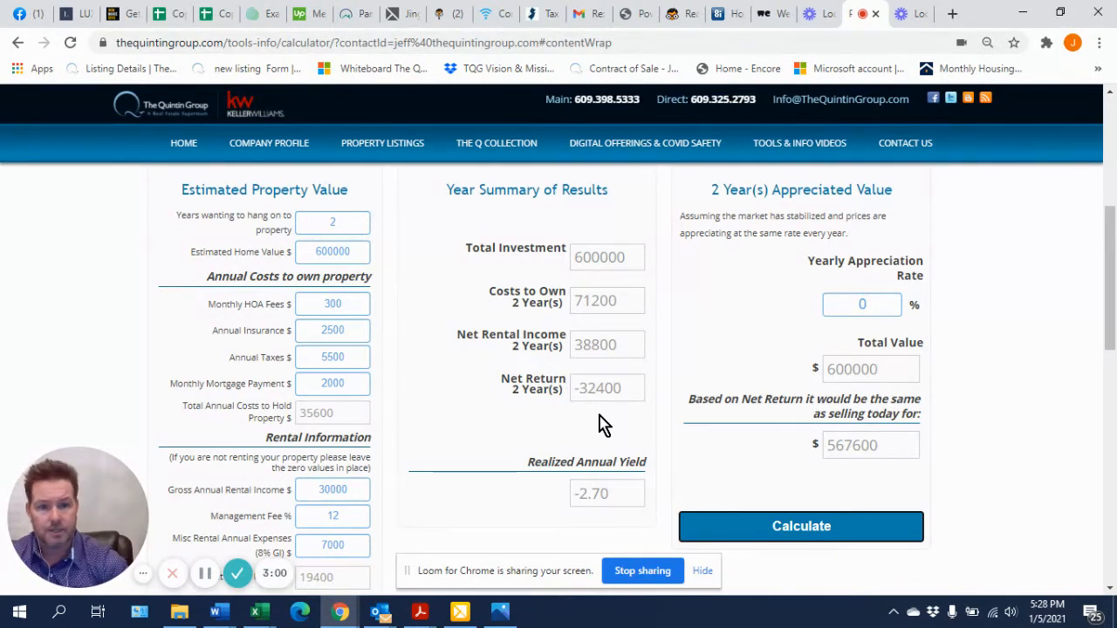
mouse_move(492, 440)
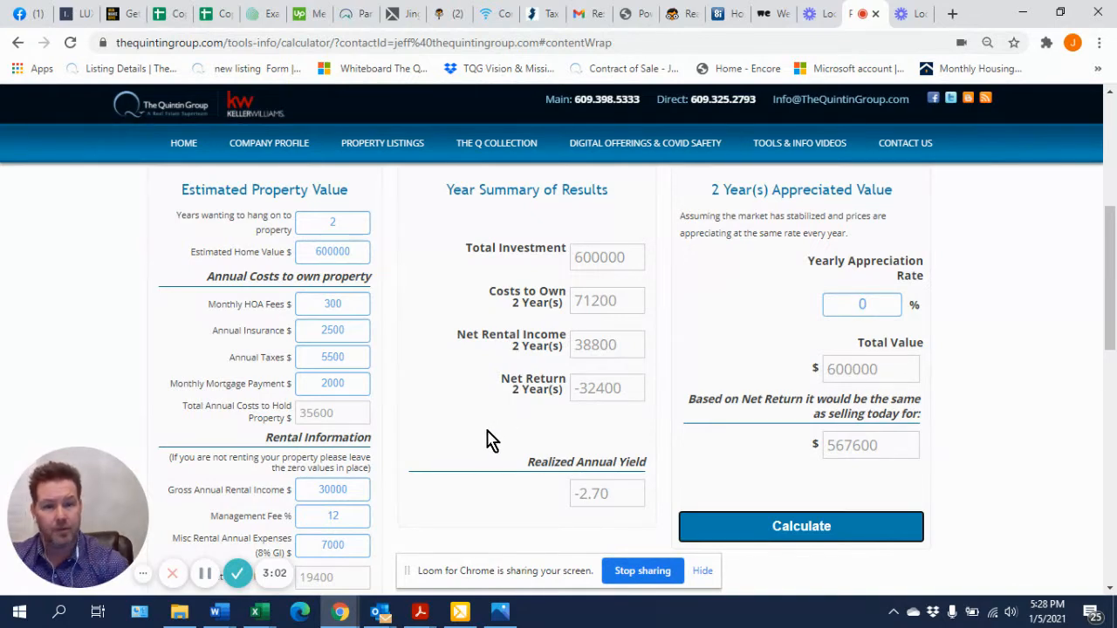
mouse_move(756, 310)
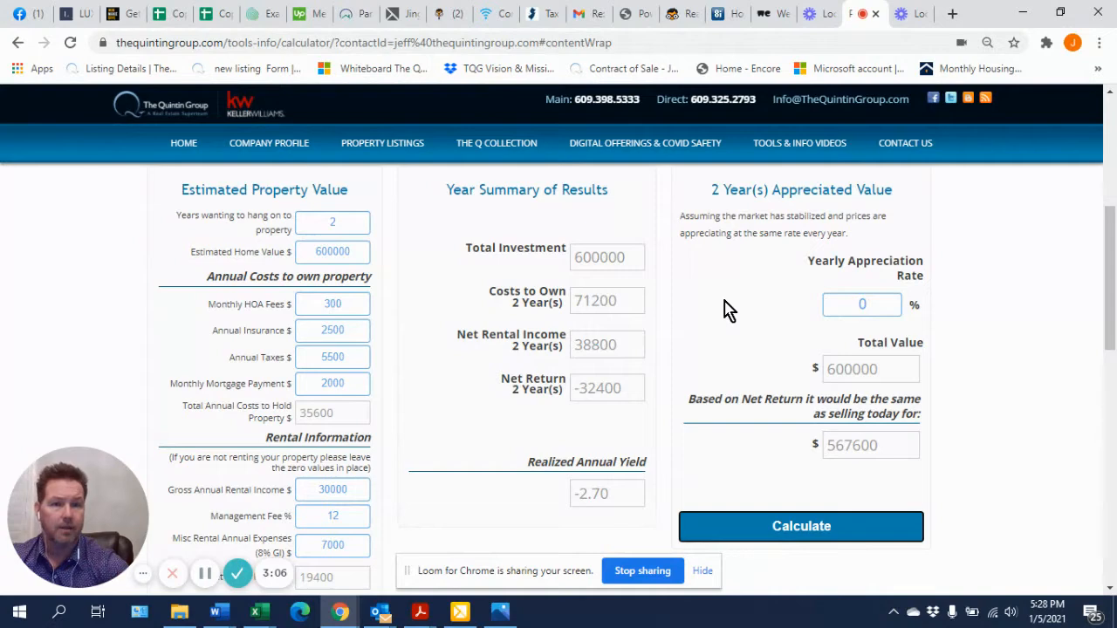
mouse_move(811, 307)
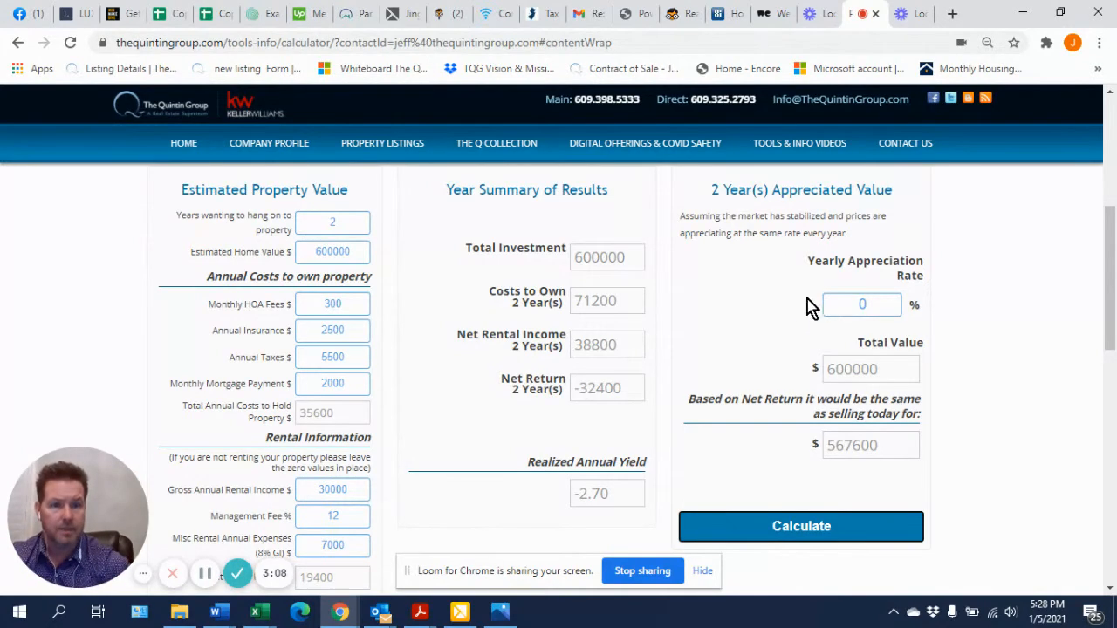
Set yearly appreciation to 3% and recalculate: total value 637,054, break-even 604,654.
text(3)
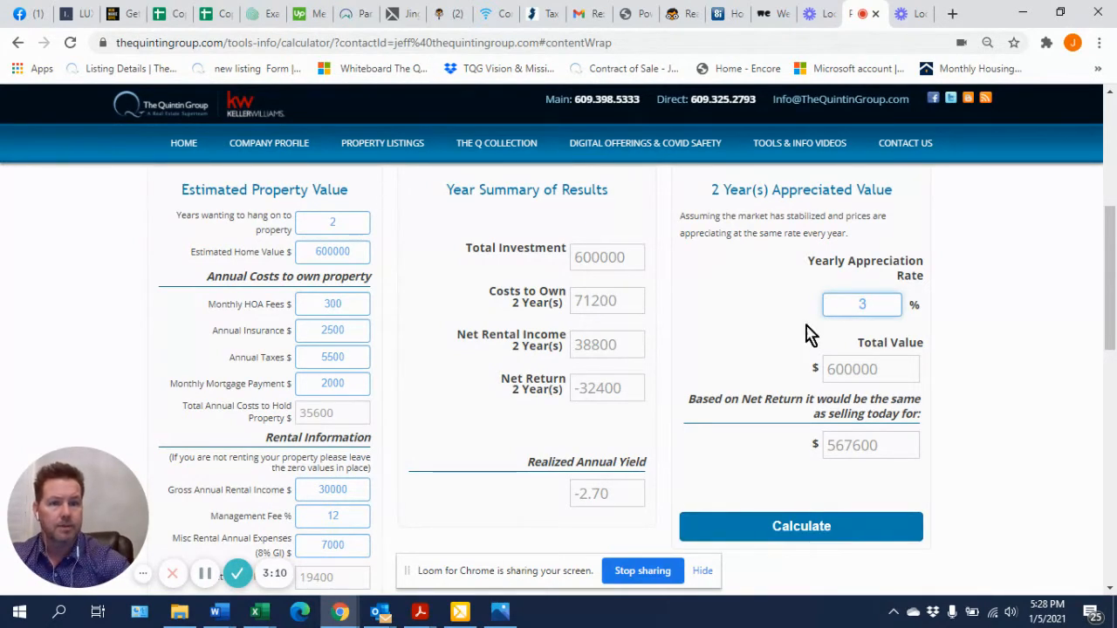
click(799, 525)
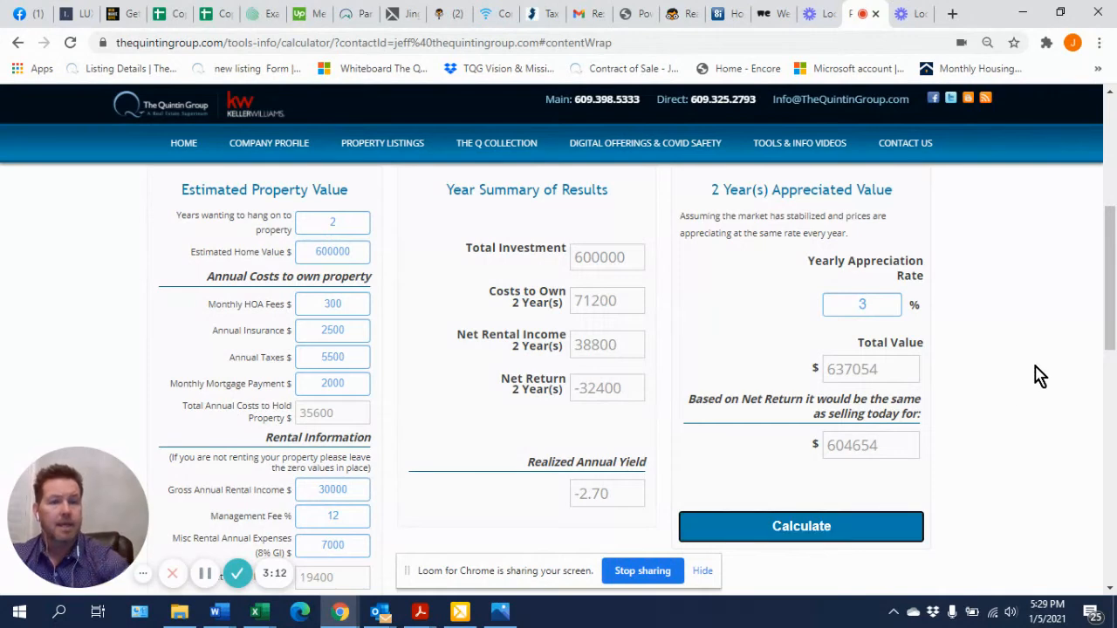
mouse_move(764, 335)
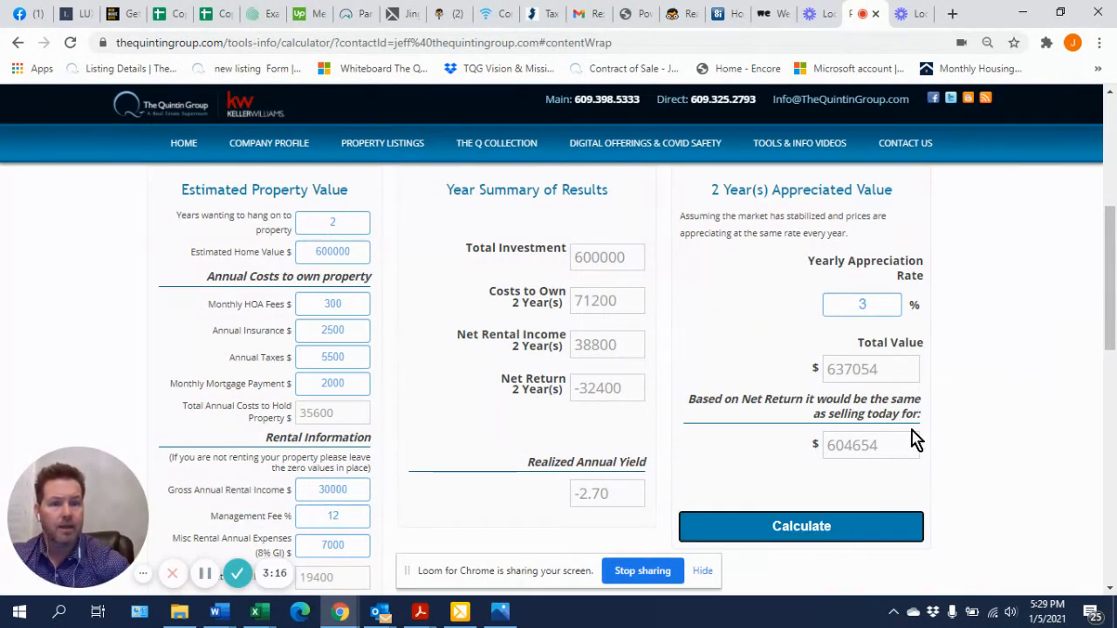
mouse_move(387, 269)
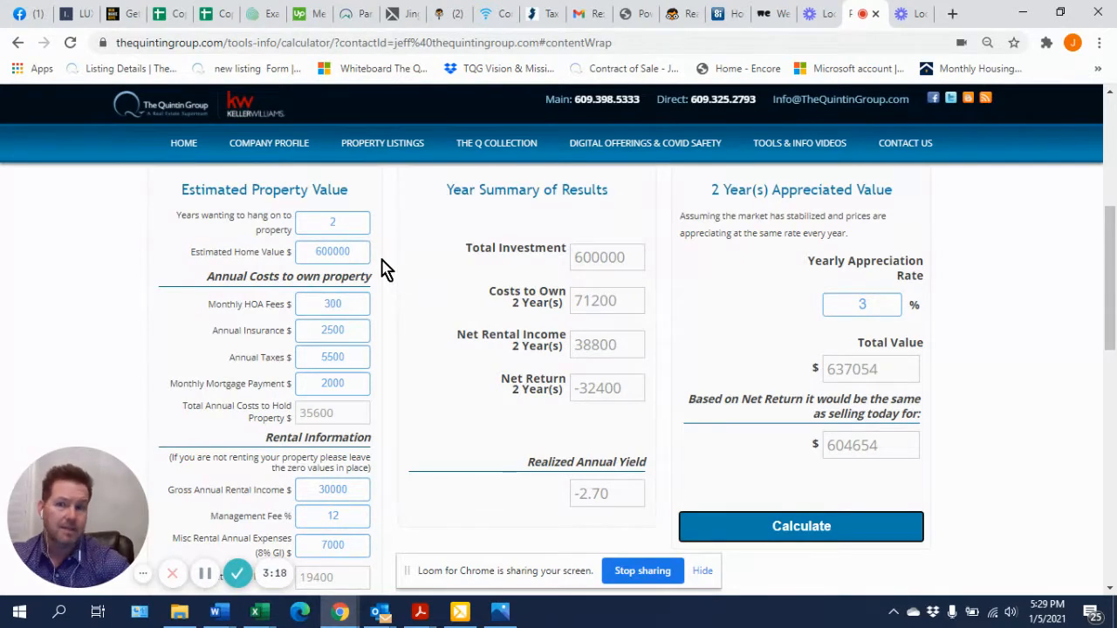
mouse_move(730, 335)
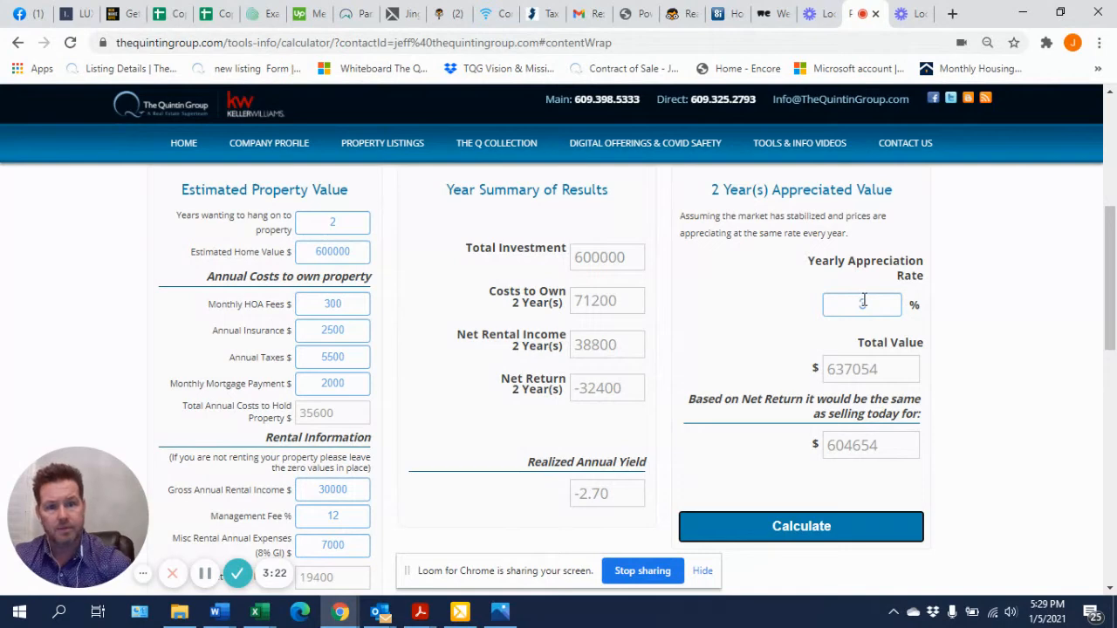
Set yearly appreciation back to 5% and recalculate: total value 662,965, break-even 630,565.
text(3)
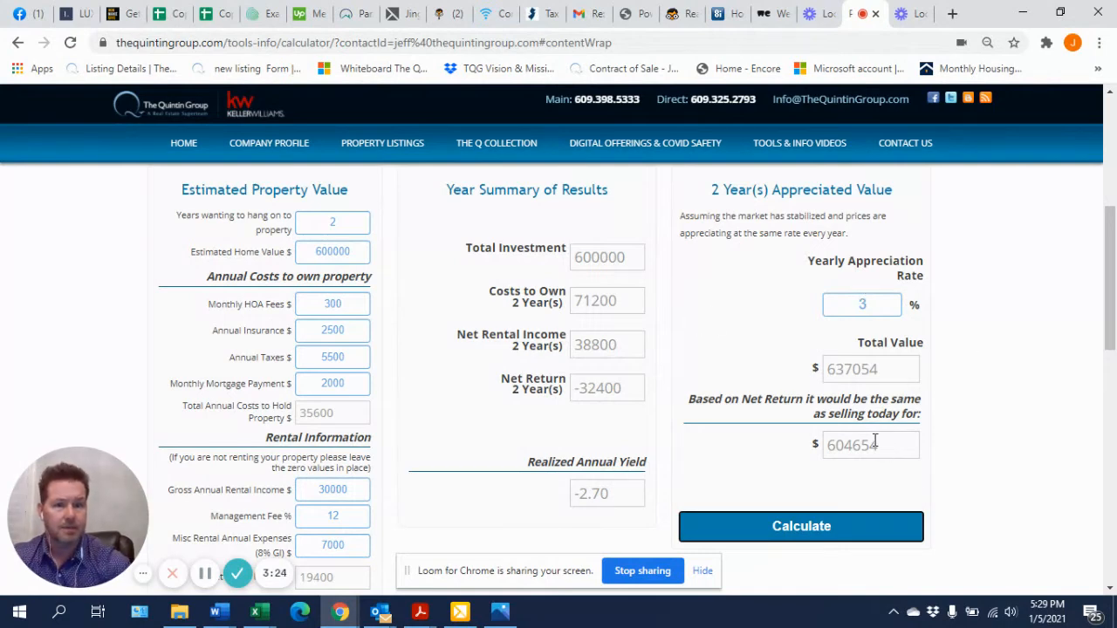
mouse_move(750, 365)
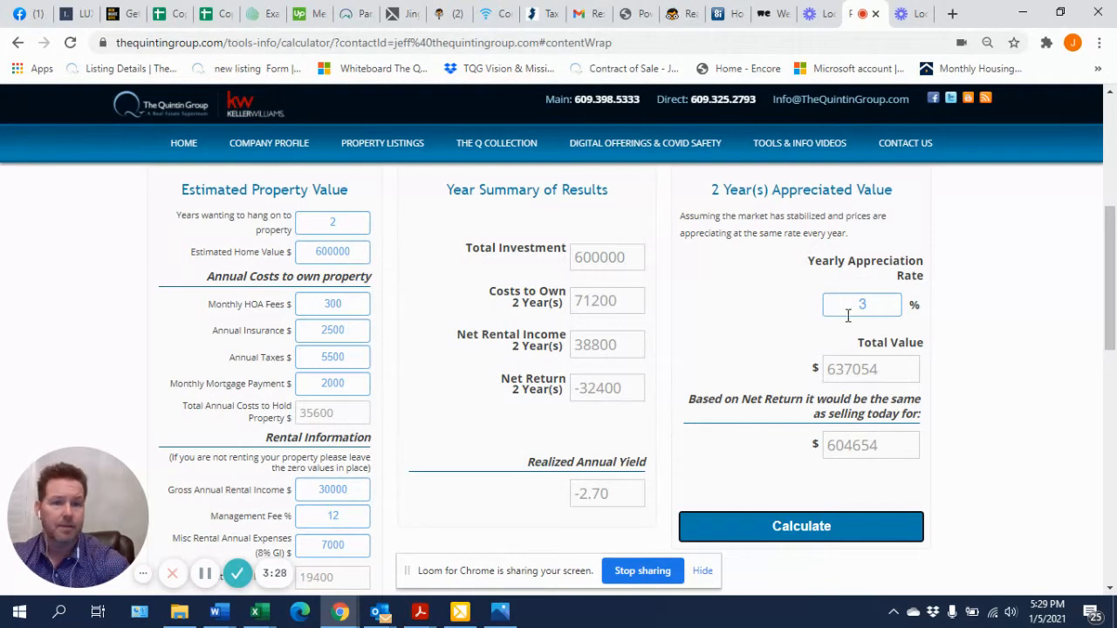
text(5)
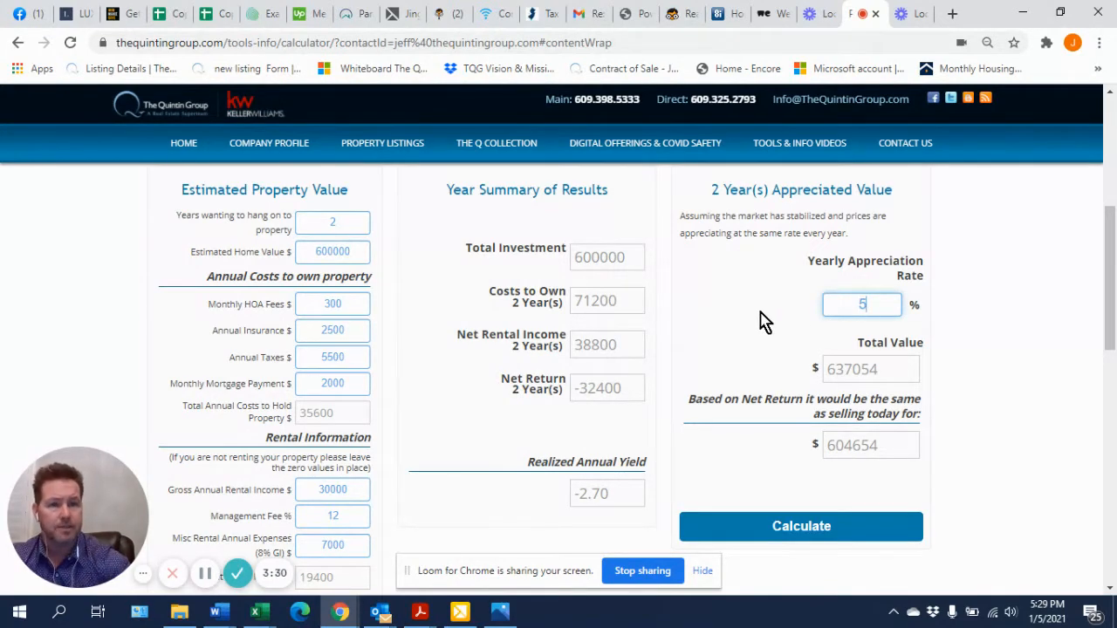
click(799, 525)
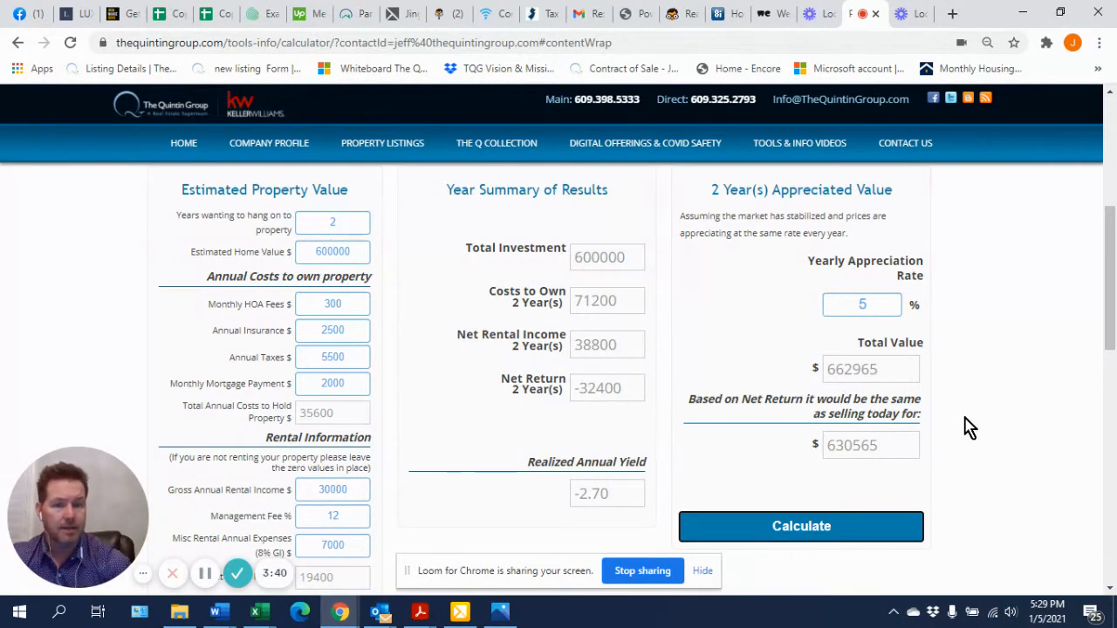
mouse_move(436, 290)
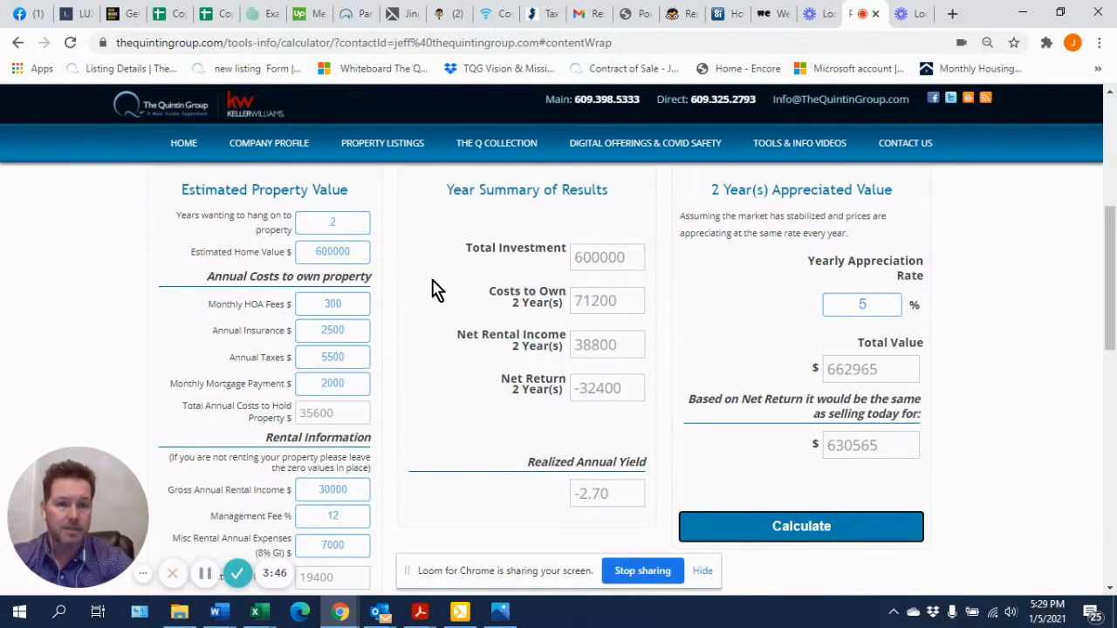
mouse_move(862, 272)
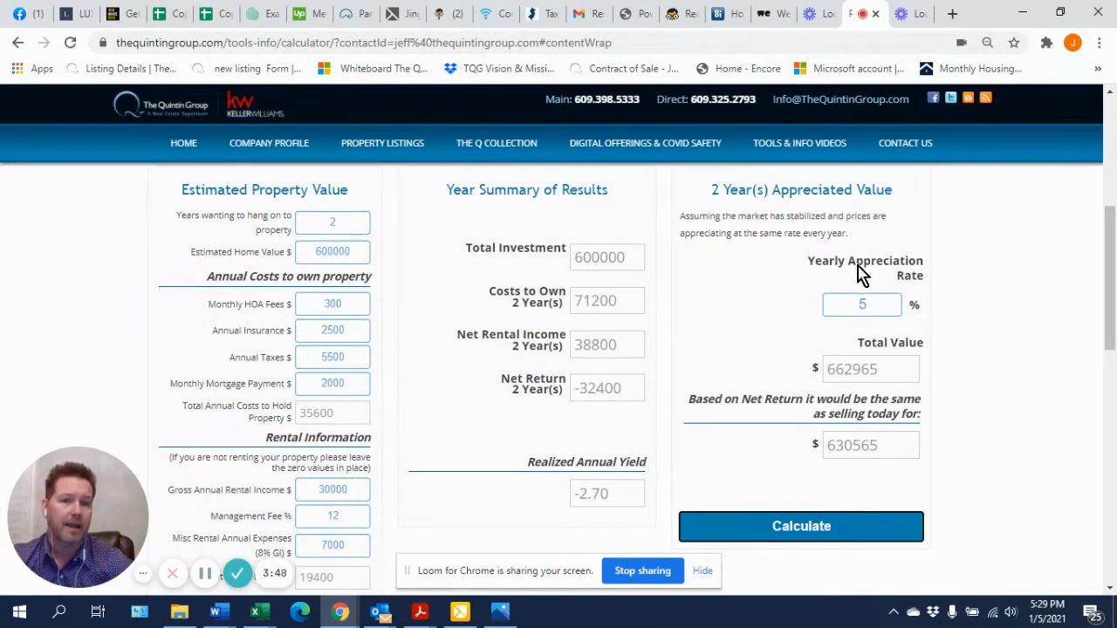
mouse_move(705, 567)
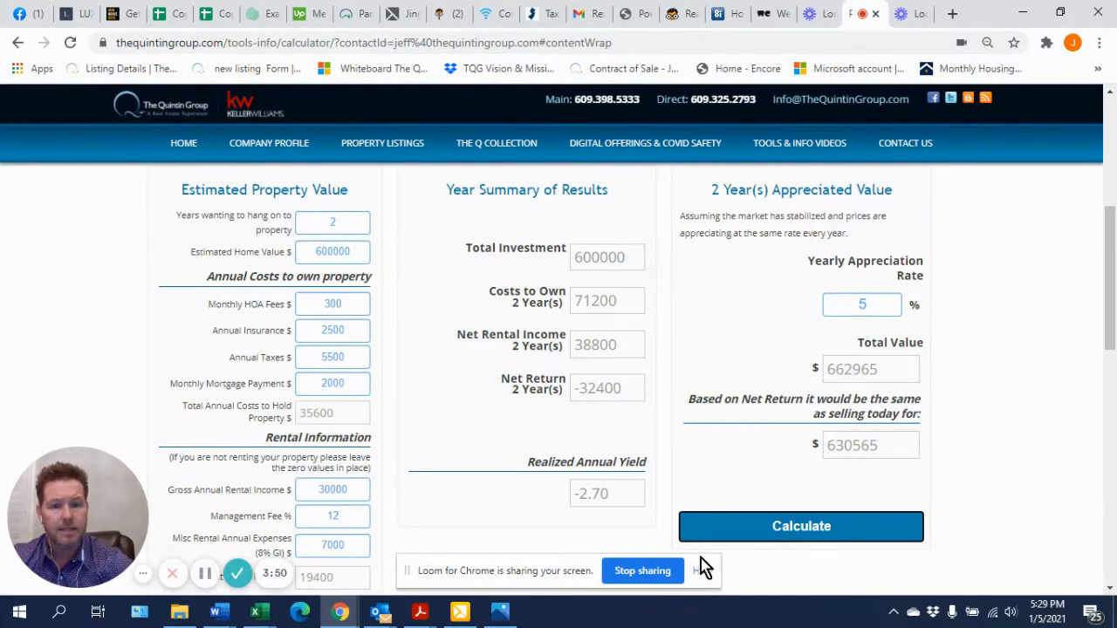